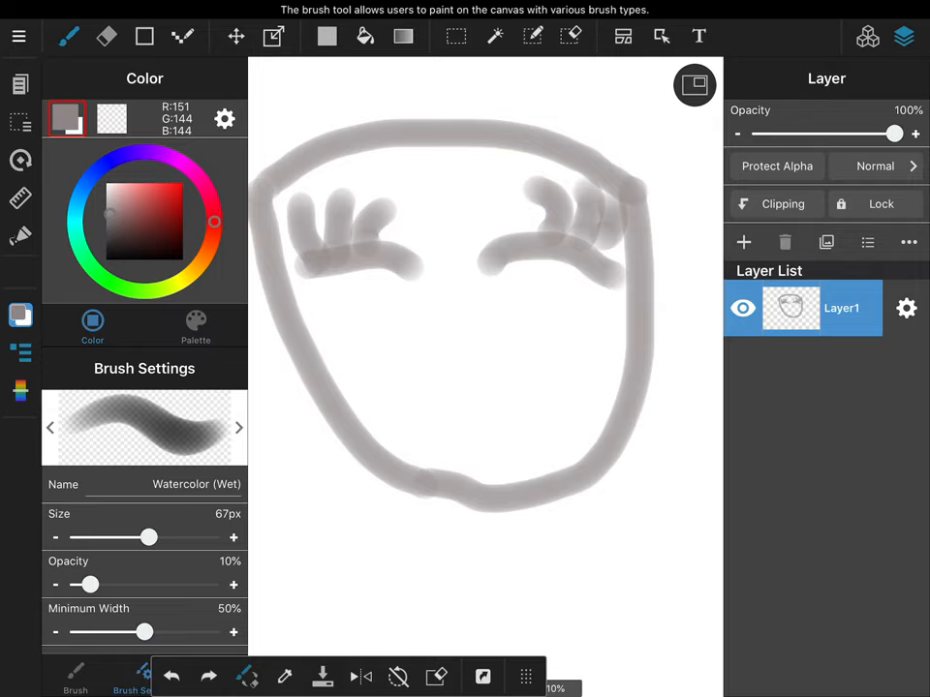
- Sketch the rough face outline in soft grey with the Watercolor (Wet) brush
{"action": "left_click_drag", "start_coordinate": [373, 368], "coordinate": [528, 363]}
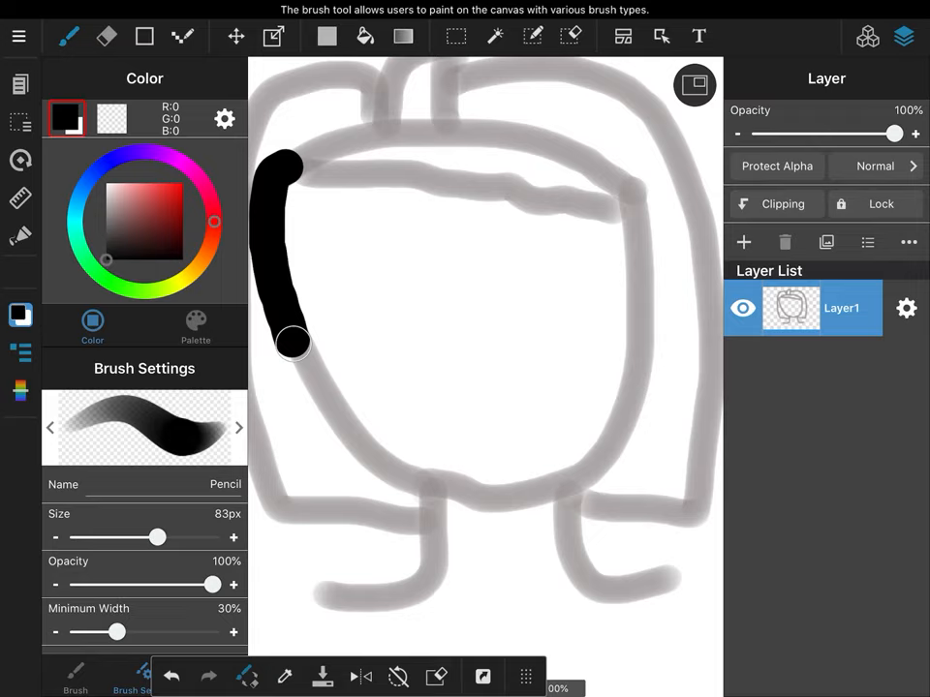
- Ink the face, shoulders and outer hair outline in thick black Pencil strokes
{"action": "left_click_drag", "start_coordinate": [158, 537], "coordinate": [141, 537]}
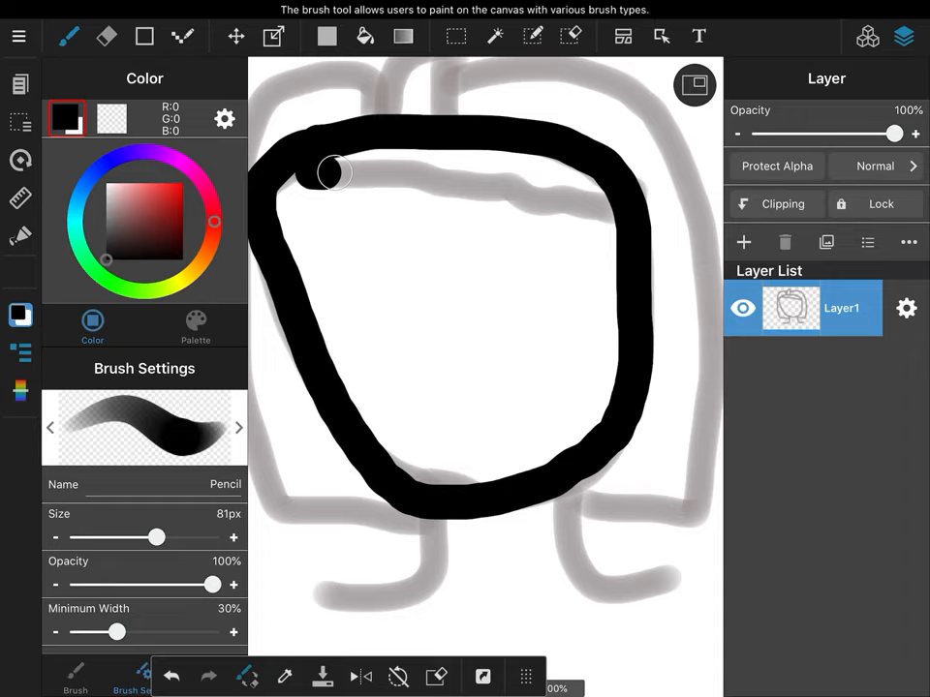
{"action": "left_click_drag", "start_coordinate": [335, 172], "coordinate": [579, 572]}
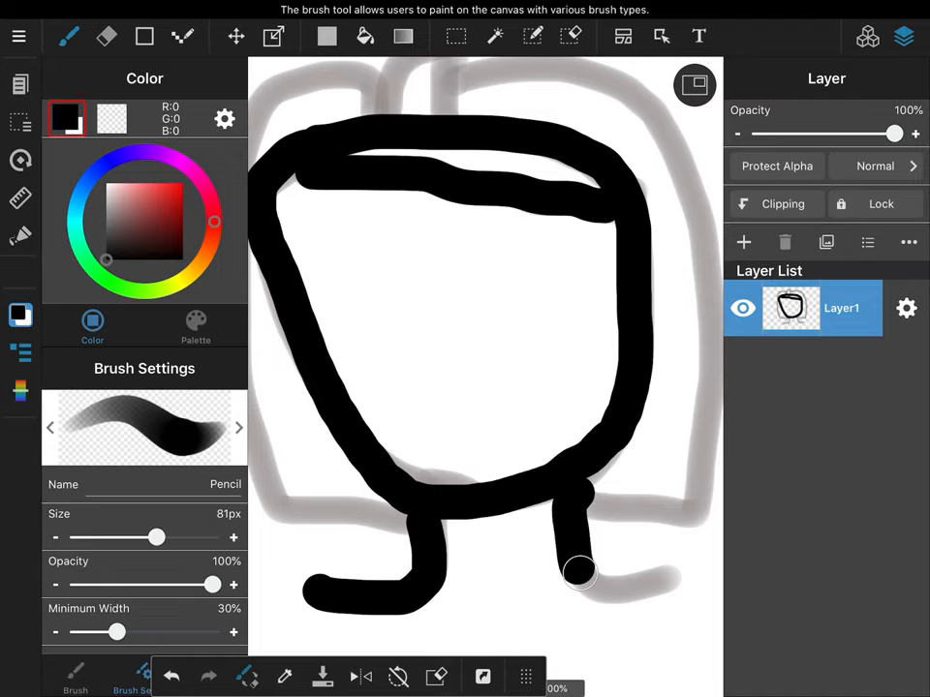
{"action": "left_click_drag", "start_coordinate": [576, 572], "coordinate": [455, 89]}
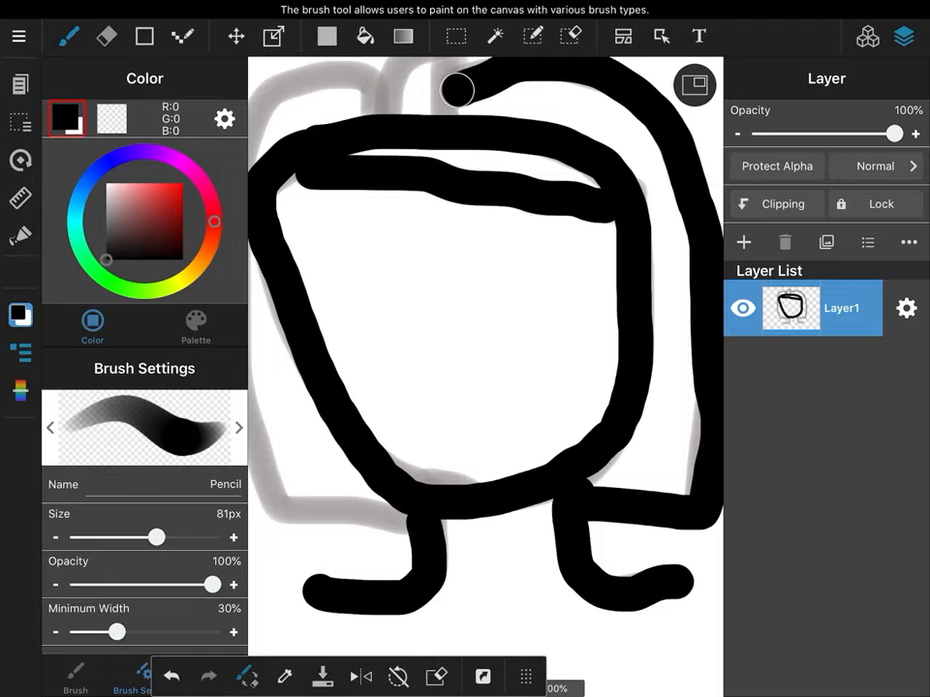
{"action": "left_click_drag", "start_coordinate": [457, 89], "coordinate": [264, 475]}
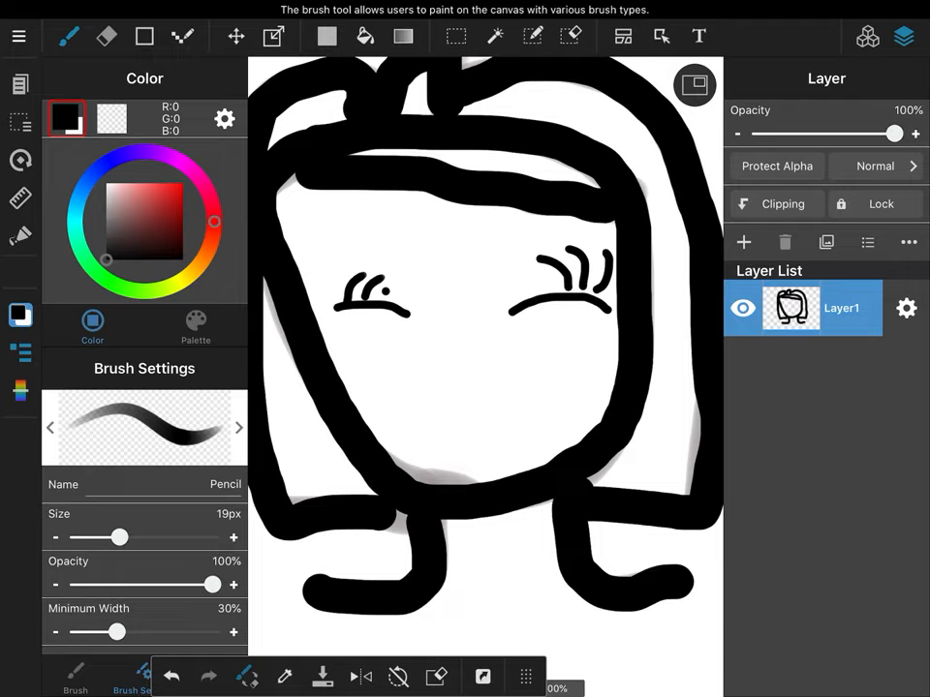
- Draw the nose and tongue-out mouth with the 19px black Pencil, then pick brown
{"action": "left_click_drag", "start_coordinate": [450, 373], "coordinate": [499, 363]}
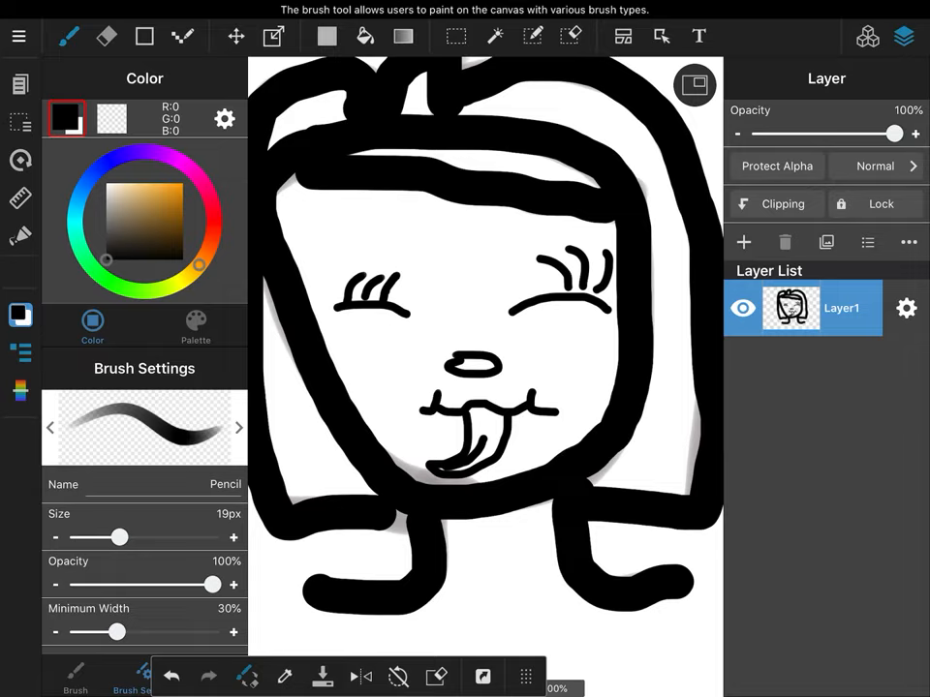
{"action": "left_click", "coordinate": [365, 36]}
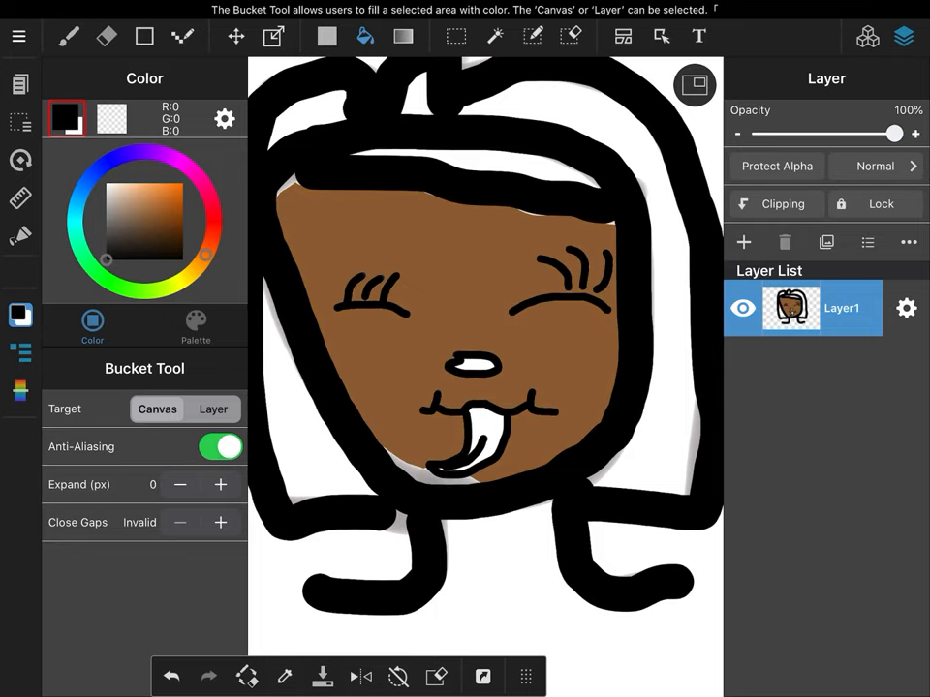
- Sample the face's brown and paint the neck brown with the Pencil brush
{"action": "left_click", "coordinate": [68, 36]}
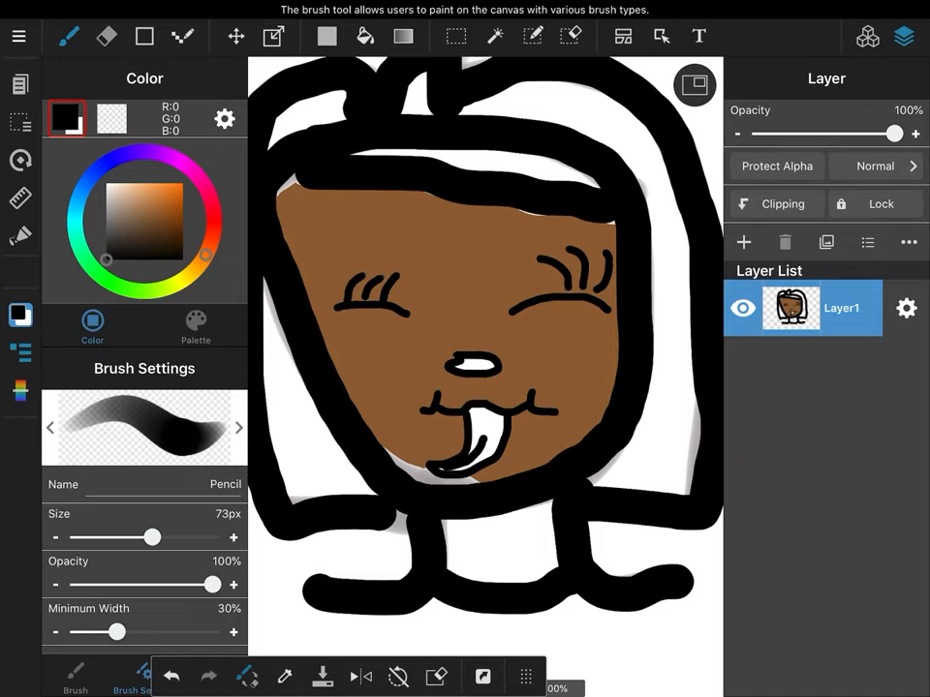
{"action": "left_click", "coordinate": [155, 211]}
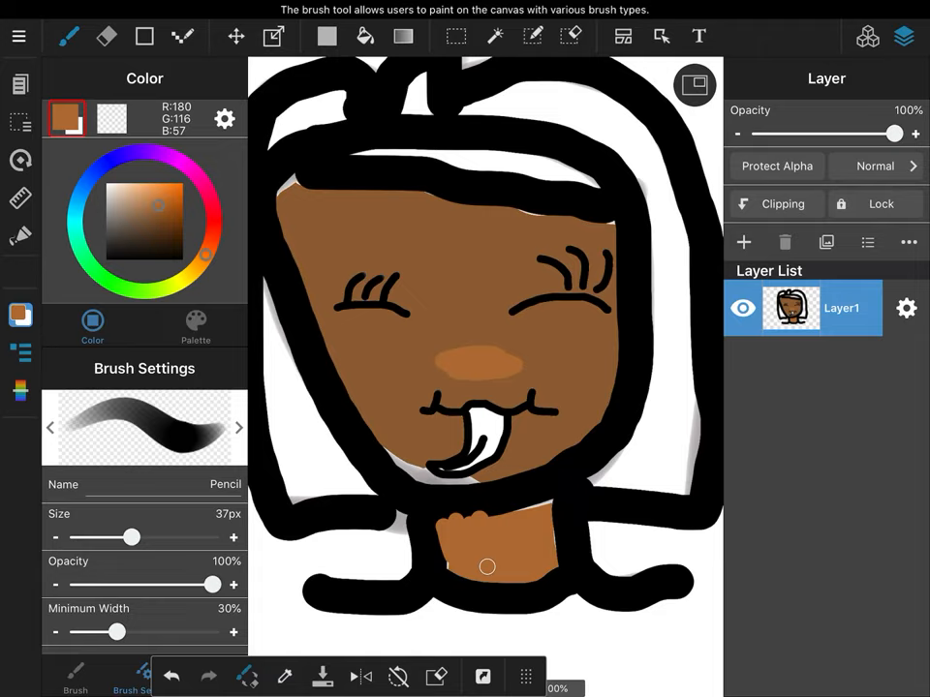
{"action": "left_click_drag", "start_coordinate": [488, 566], "coordinate": [406, 379]}
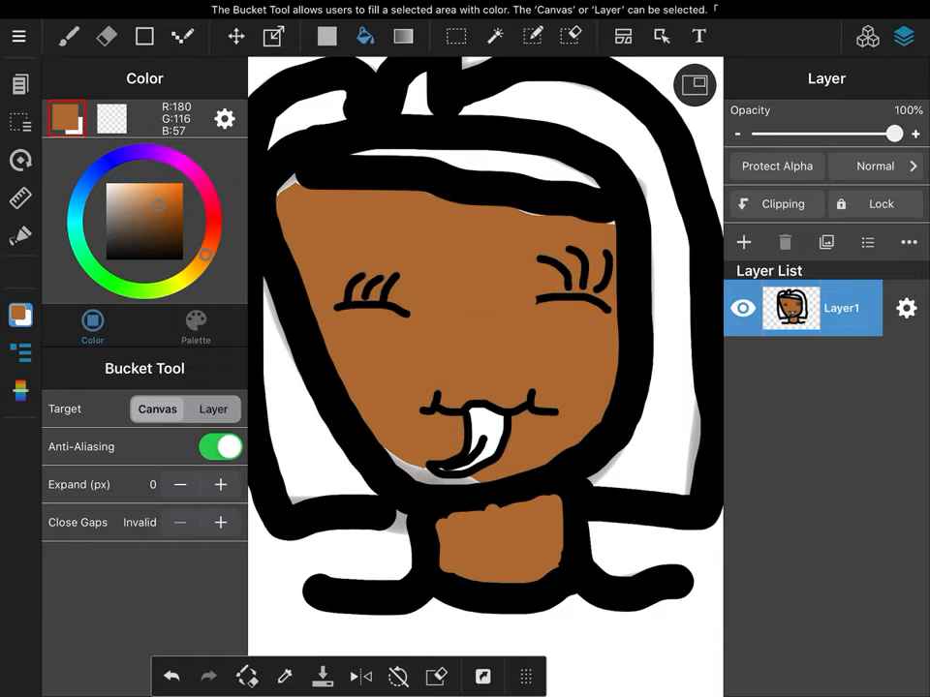
- Repaint the face in warmer brown (R194 G121 B53), covering gaps in the skin
{"action": "left_click", "coordinate": [436, 291]}
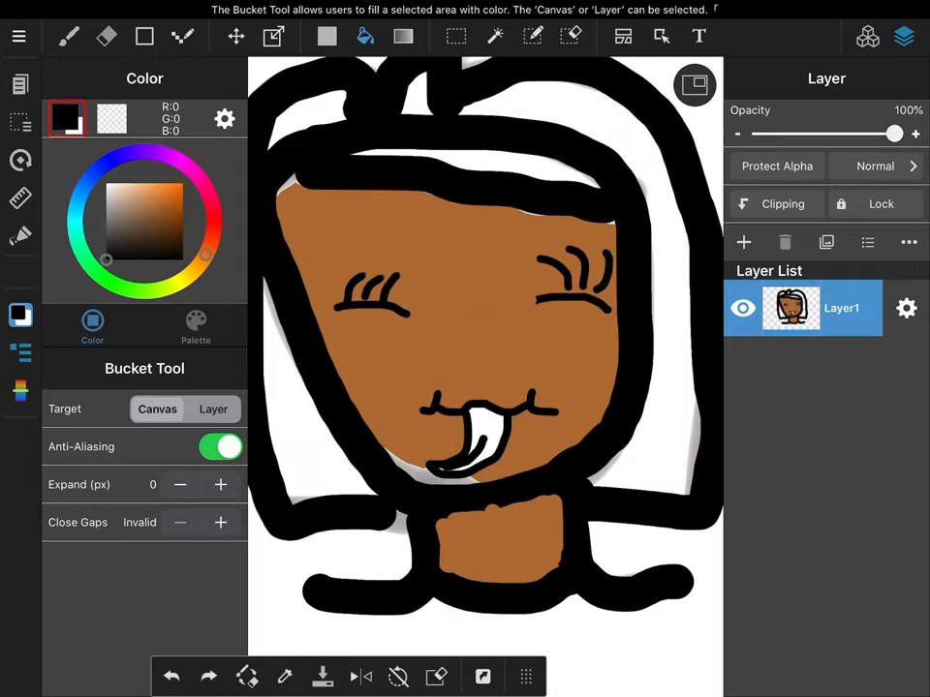
{"action": "left_click", "coordinate": [68, 36]}
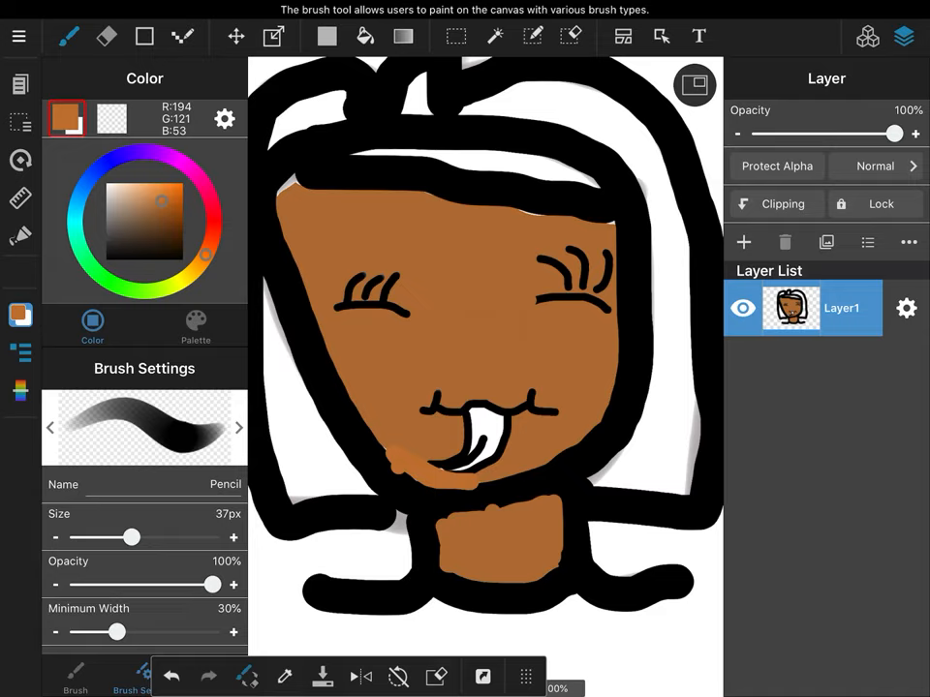
{"action": "left_click", "coordinate": [365, 36]}
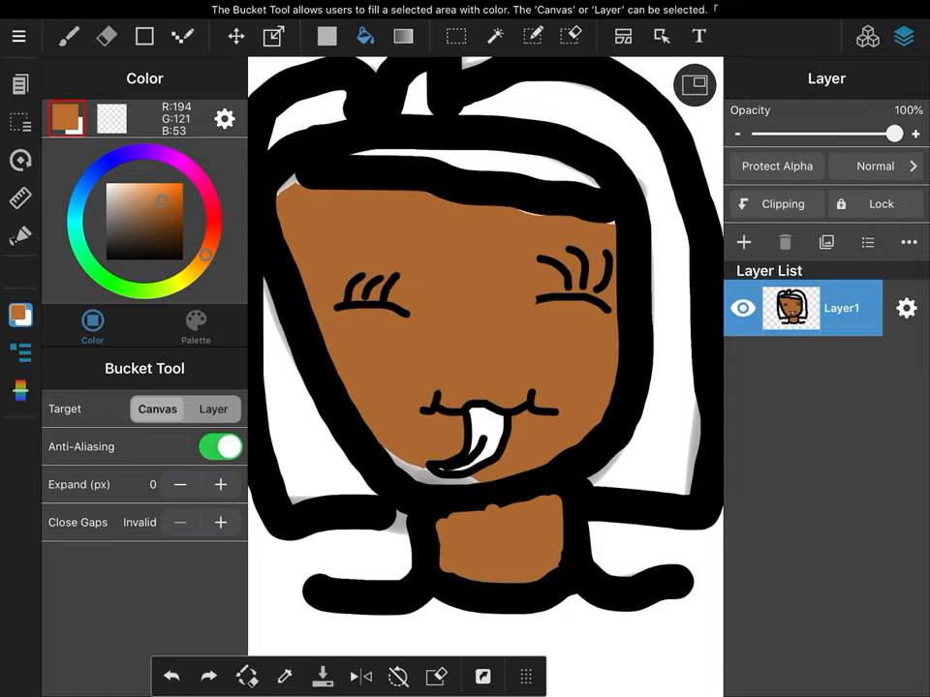
{"action": "left_click", "coordinate": [67, 36]}
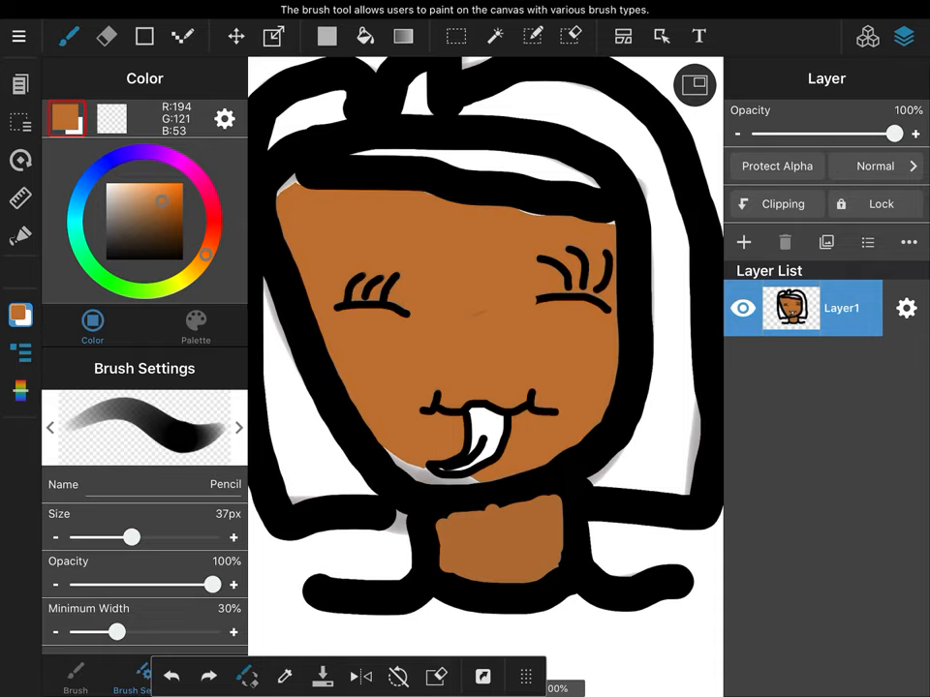
{"action": "left_click_drag", "start_coordinate": [131, 538], "coordinate": [92, 538]}
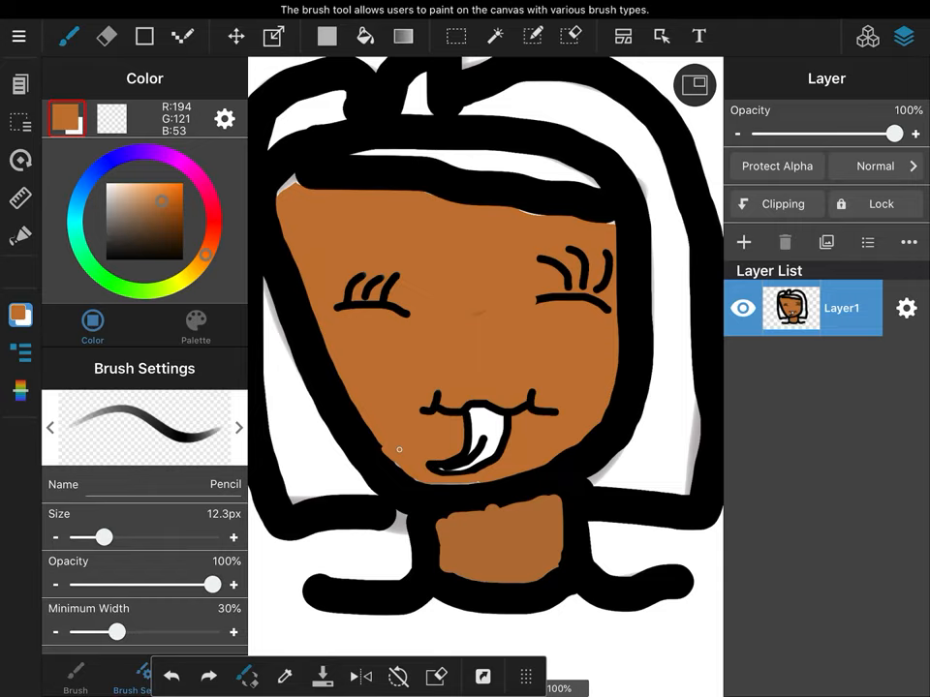
{"action": "left_click_drag", "start_coordinate": [397, 451], "coordinate": [475, 475]}
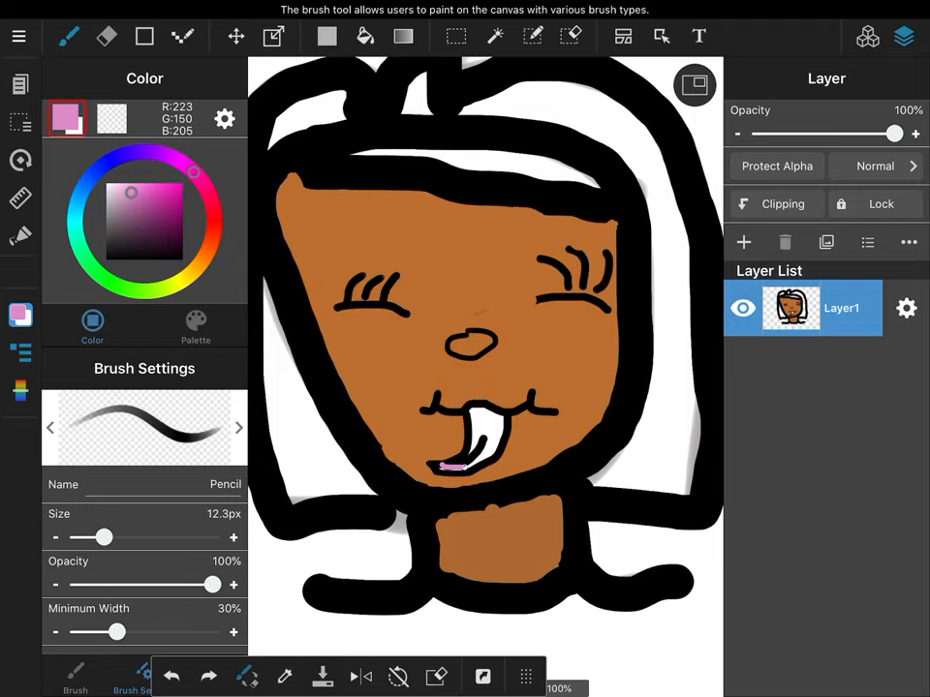
- Paint the tongue pink (R223 G150 B205), then set the colour to black
{"action": "left_click_drag", "start_coordinate": [92, 537], "coordinate": [82, 537]}
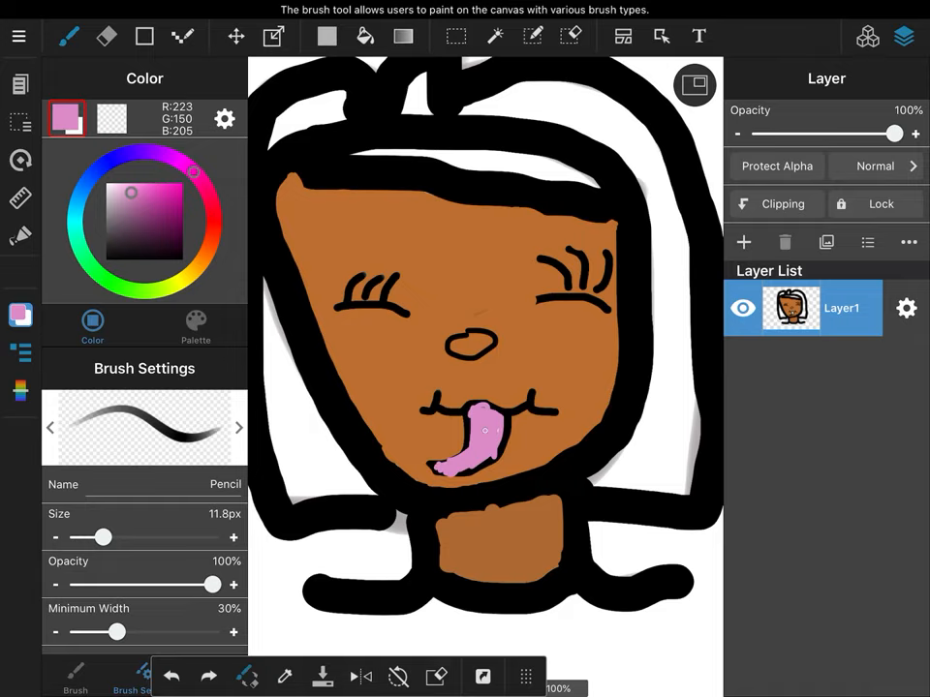
{"action": "left_click", "coordinate": [489, 426]}
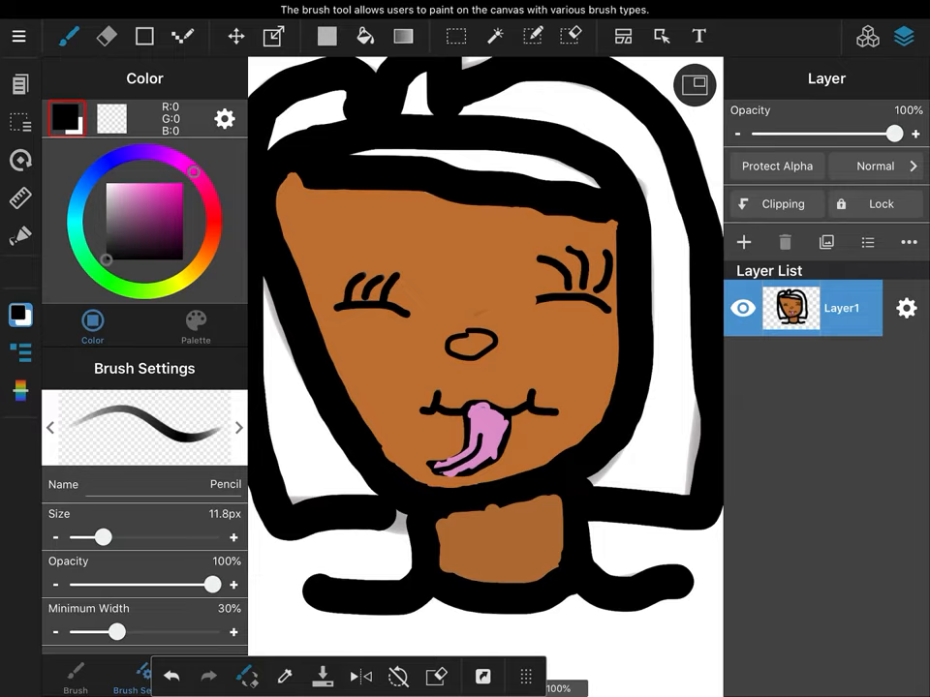
- Pick purple and bucket-fill the hair regions, spilling over the outlines
{"action": "left_click", "coordinate": [167, 196]}
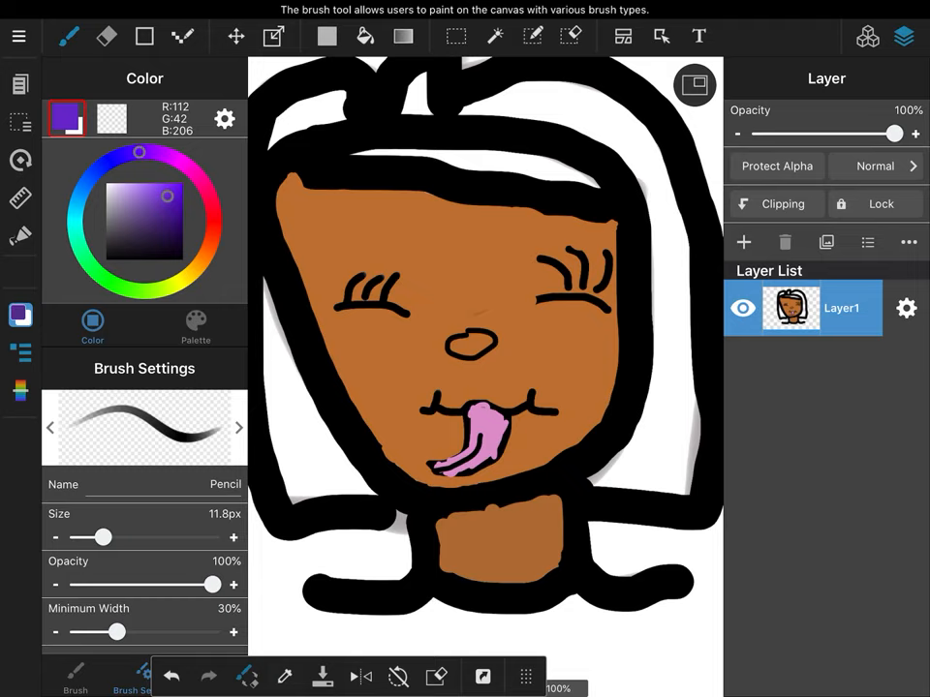
{"action": "left_click", "coordinate": [365, 36]}
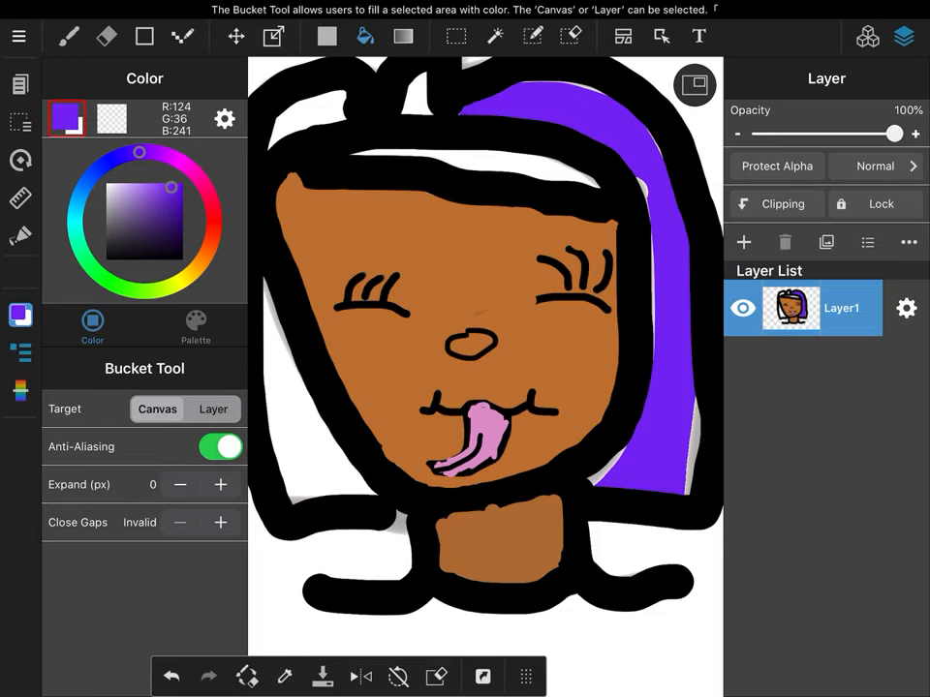
{"action": "left_click", "coordinate": [172, 192]}
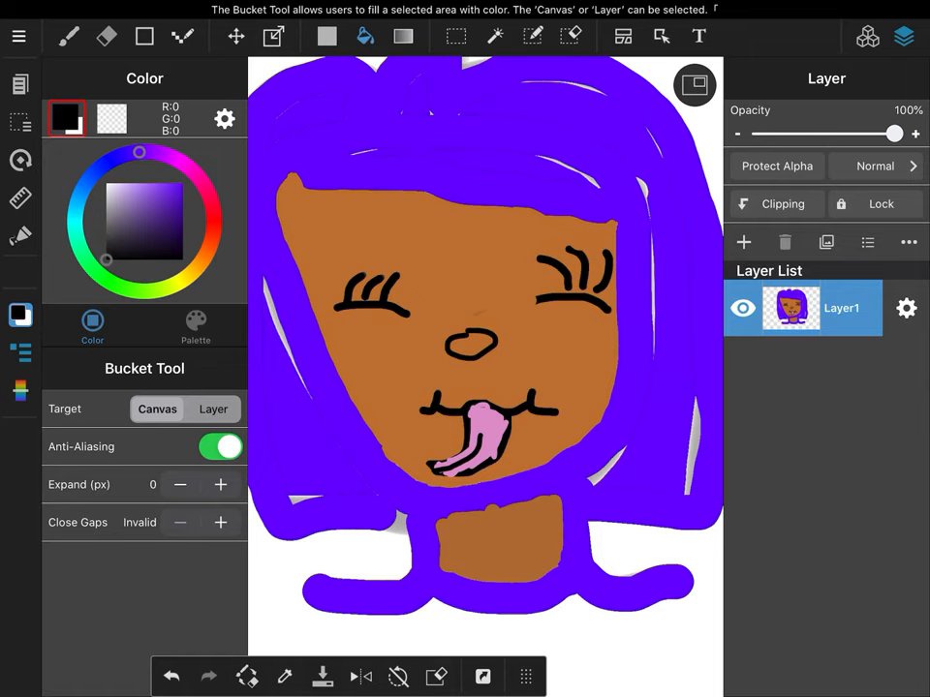
- Undo the fill and hand-paint the right and left hair strands purple (R108 G0 B255)
{"action": "left_click", "coordinate": [68, 36]}
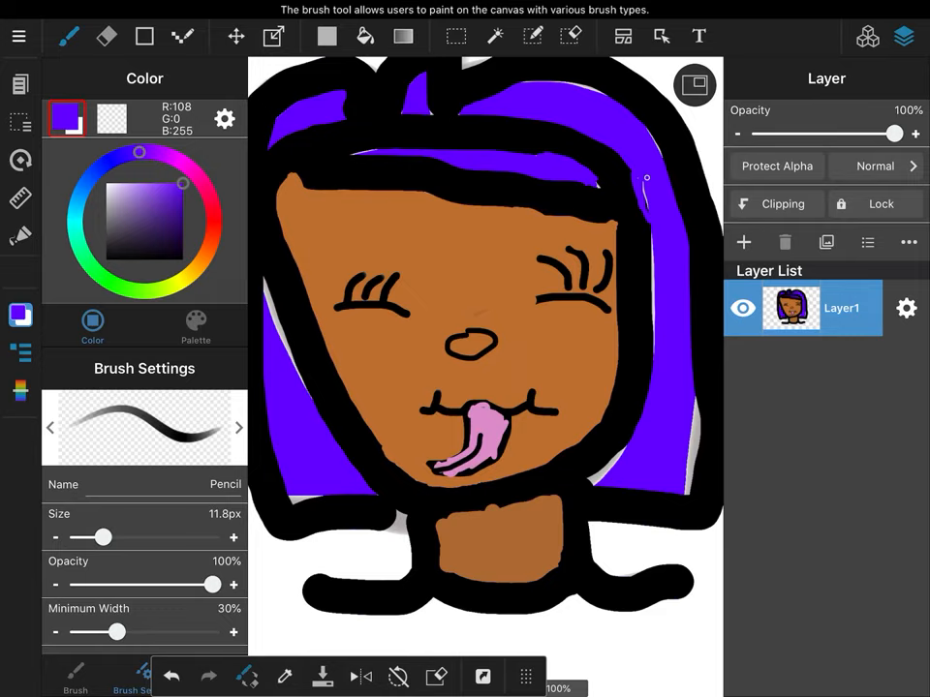
{"action": "left_click_drag", "start_coordinate": [647, 174], "coordinate": [600, 485]}
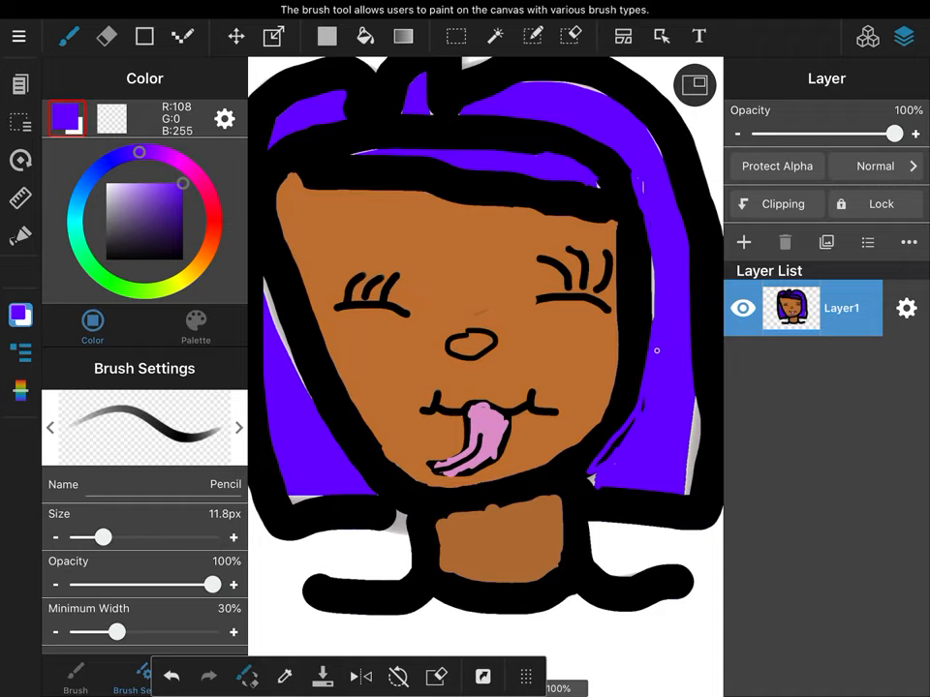
{"action": "left_click_drag", "start_coordinate": [653, 252], "coordinate": [688, 494]}
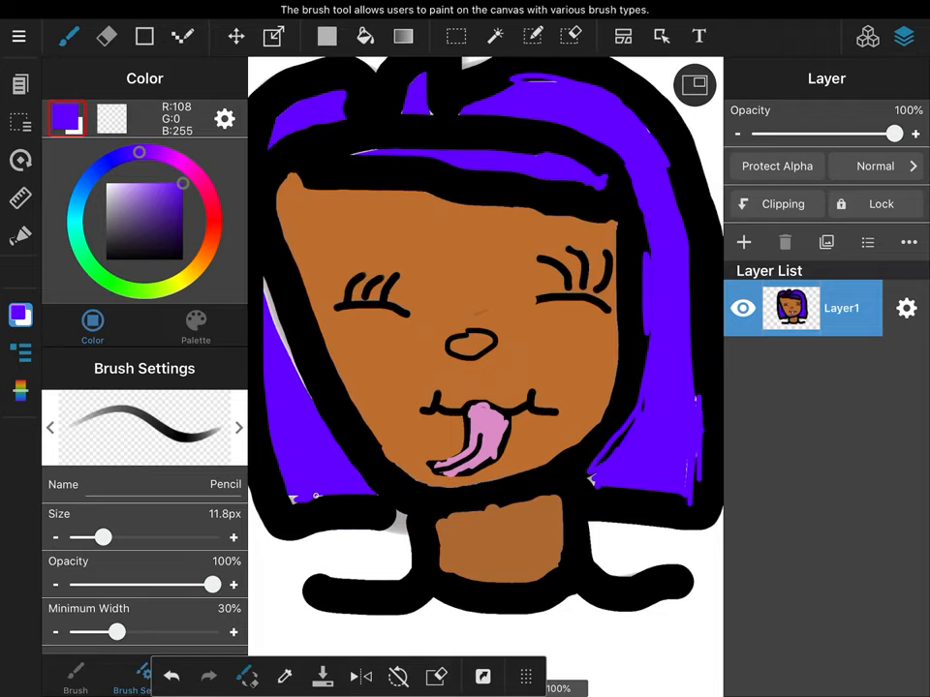
{"action": "left_click_drag", "start_coordinate": [263, 281], "coordinate": [307, 402]}
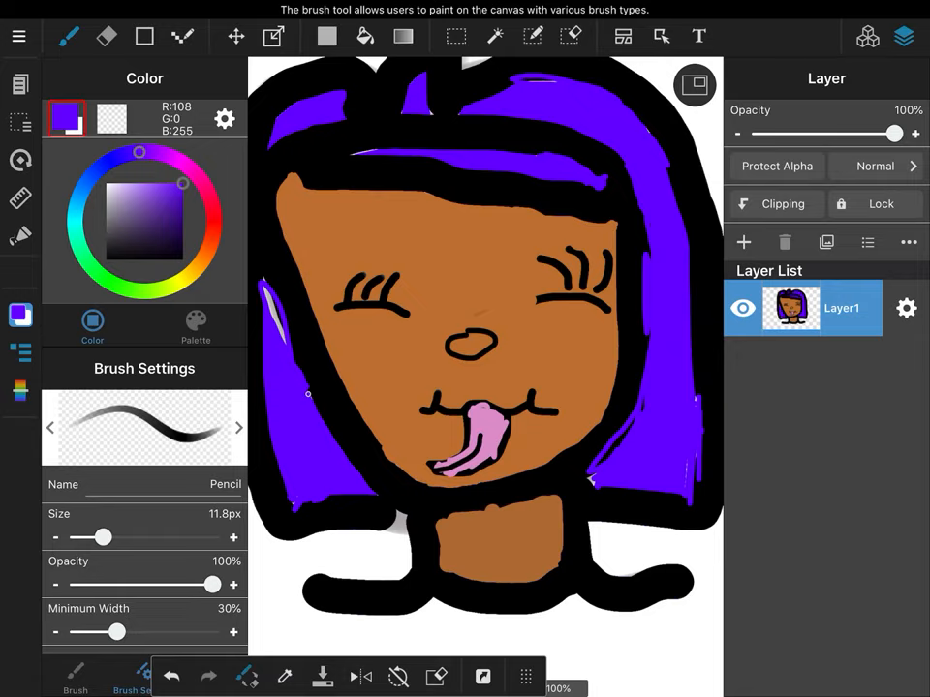
{"action": "left_click_drag", "start_coordinate": [261, 126], "coordinate": [310, 402]}
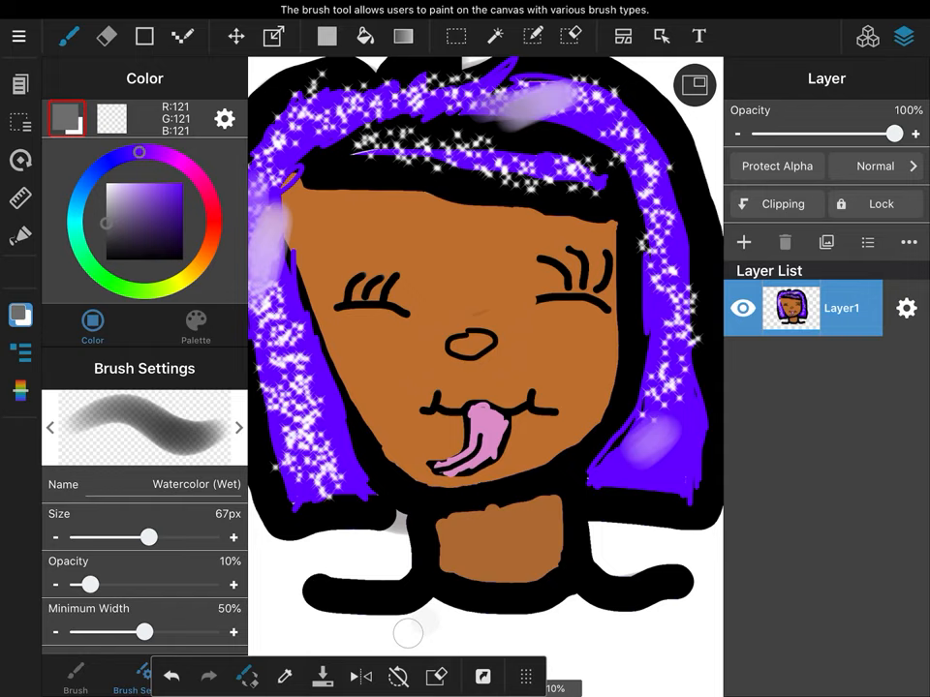
- Add a soft 10% Watercolor (Wet) highlight and pick a pinkish-purple highlight colour
{"action": "left_click_drag", "start_coordinate": [406, 635], "coordinate": [610, 640]}
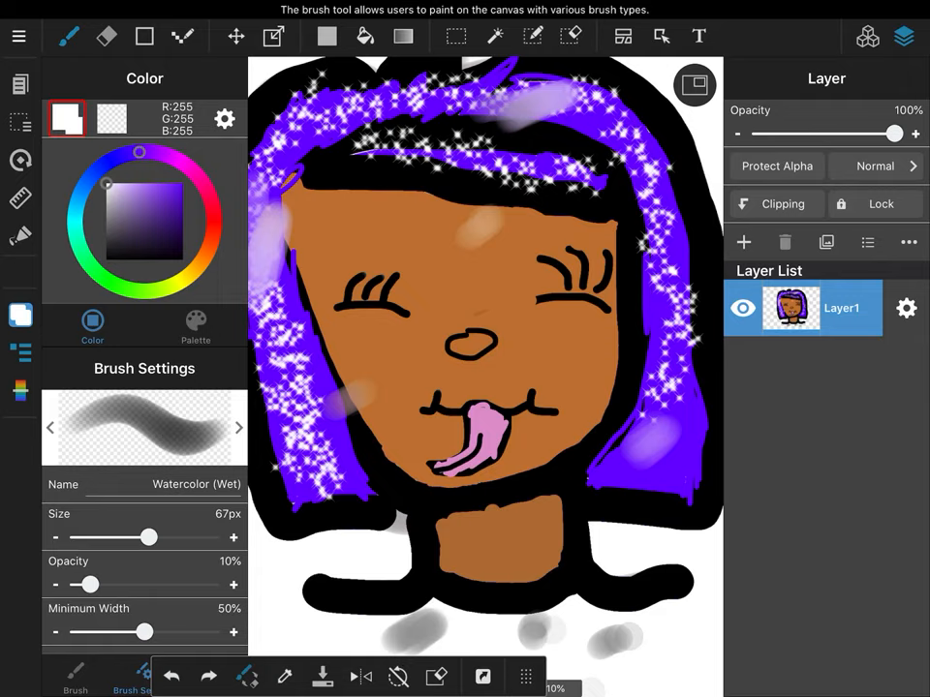
{"action": "left_click", "coordinate": [165, 204]}
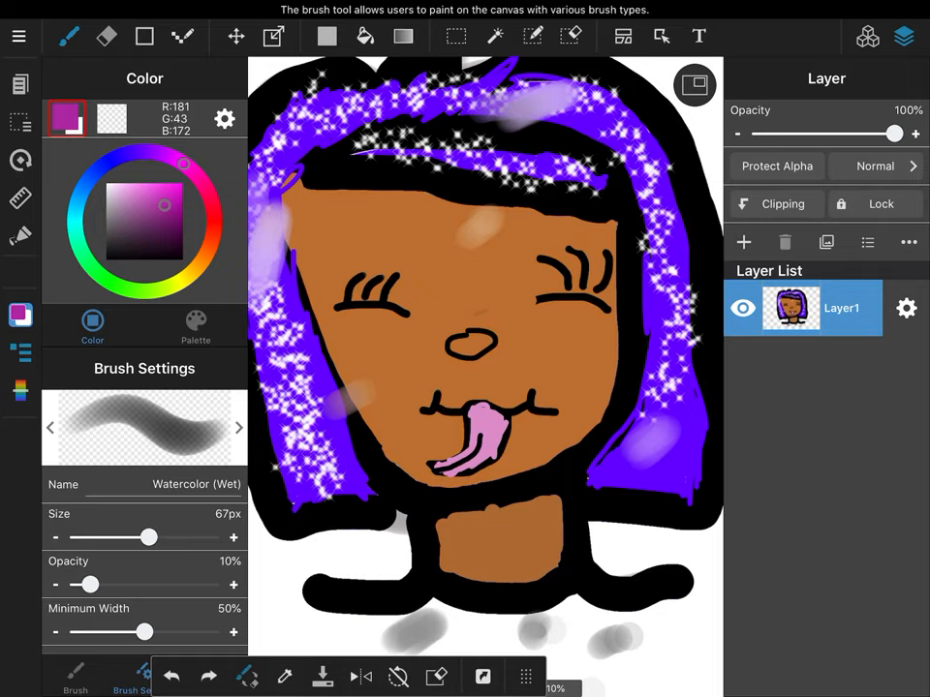